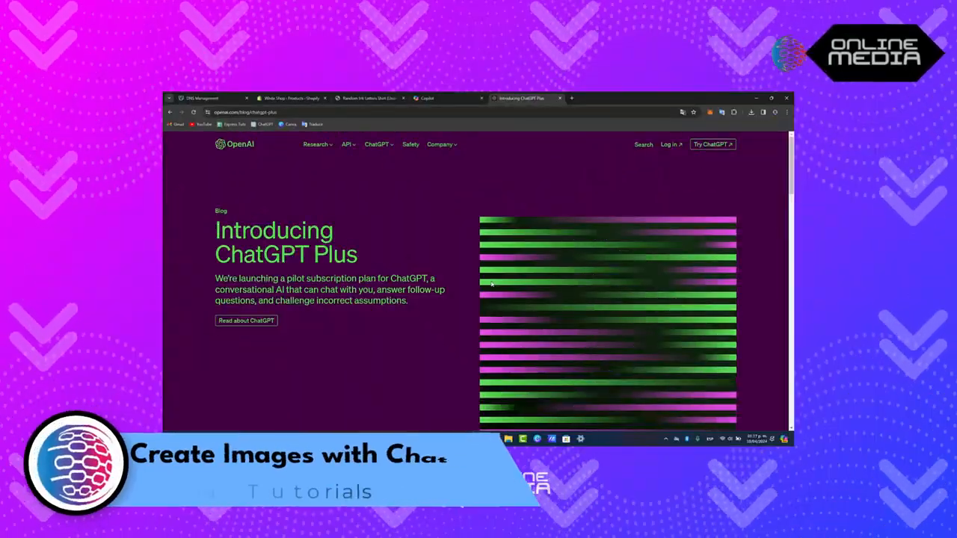
Open ChatGPT from the bookmark and try upgrading to Plus to get GPT-4.
scroll("down", 3)
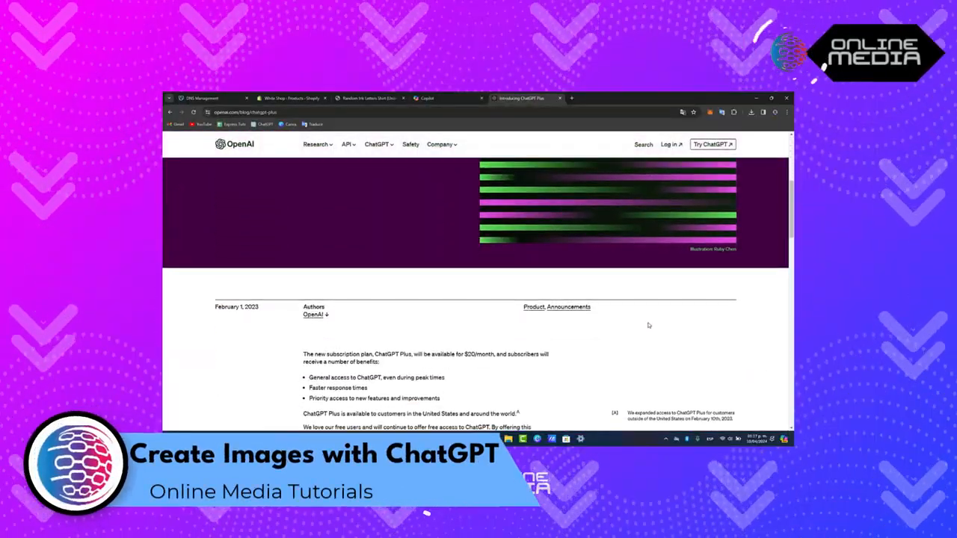
scroll("down", 3)
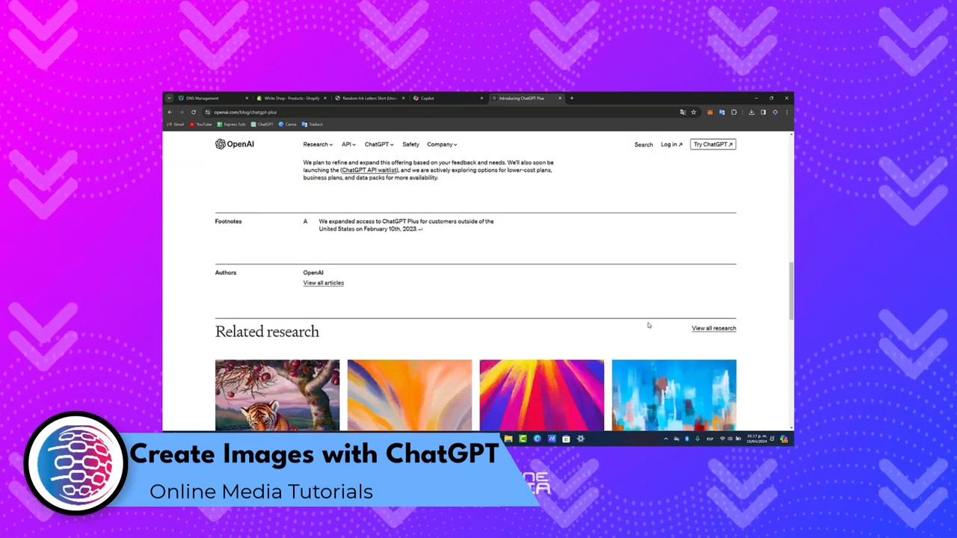
scroll("down", 3)
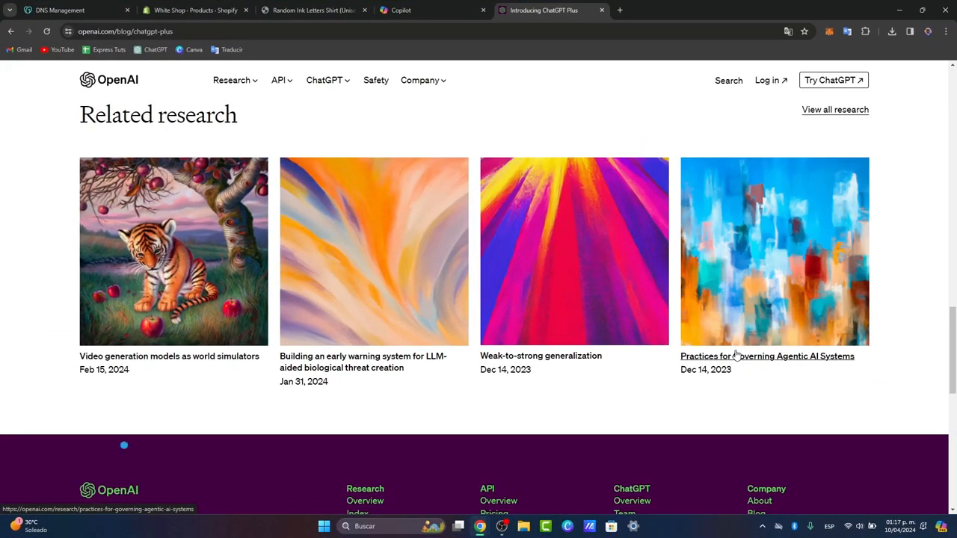
scroll("down", 3)
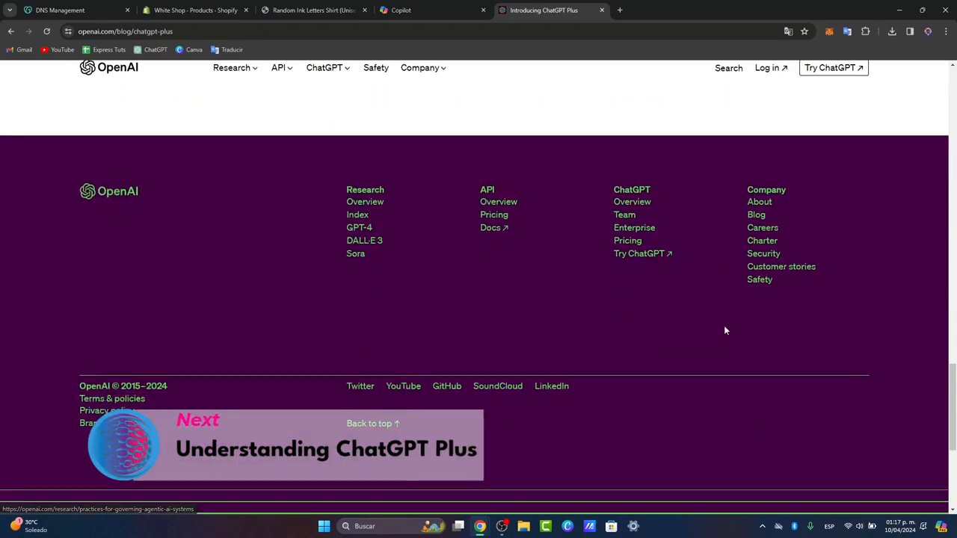
scroll("down", 3)
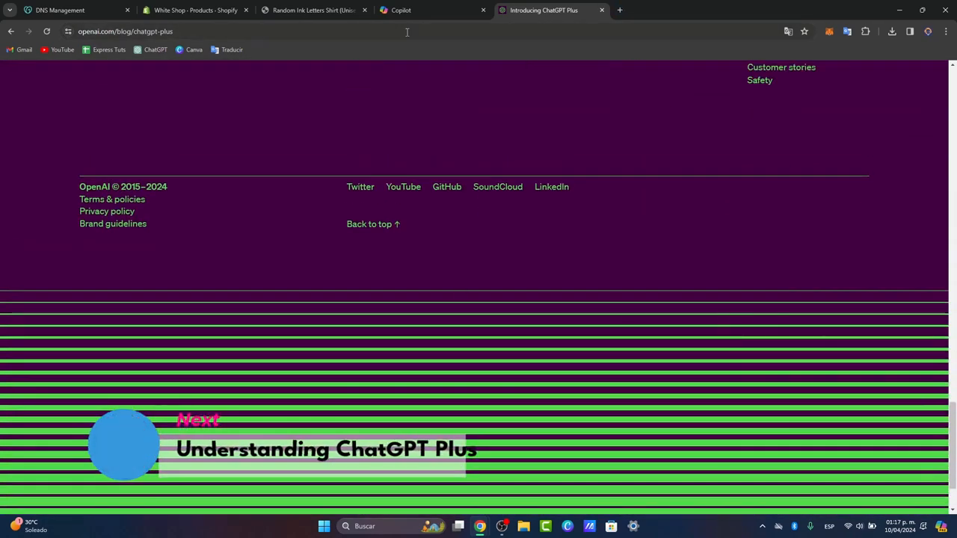
left_click(156, 50)
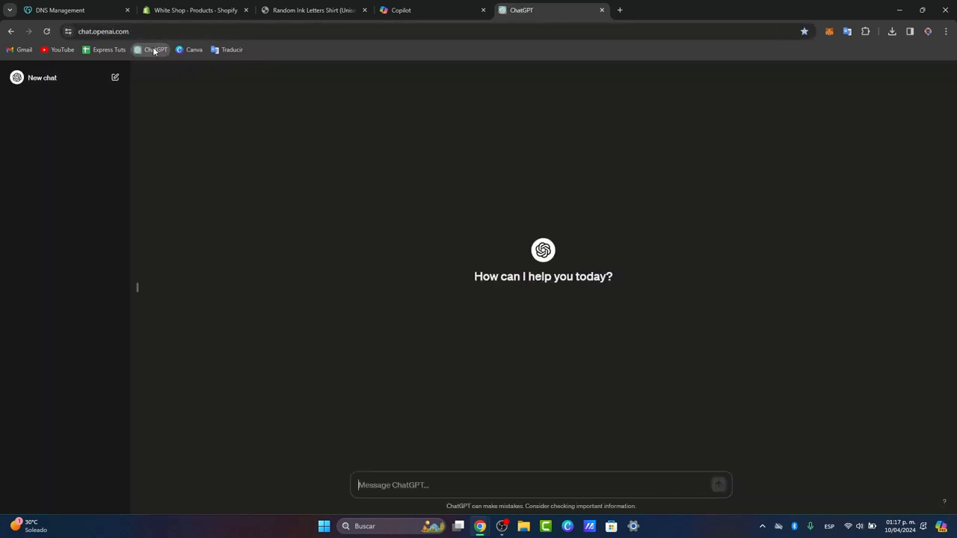
left_click(163, 74)
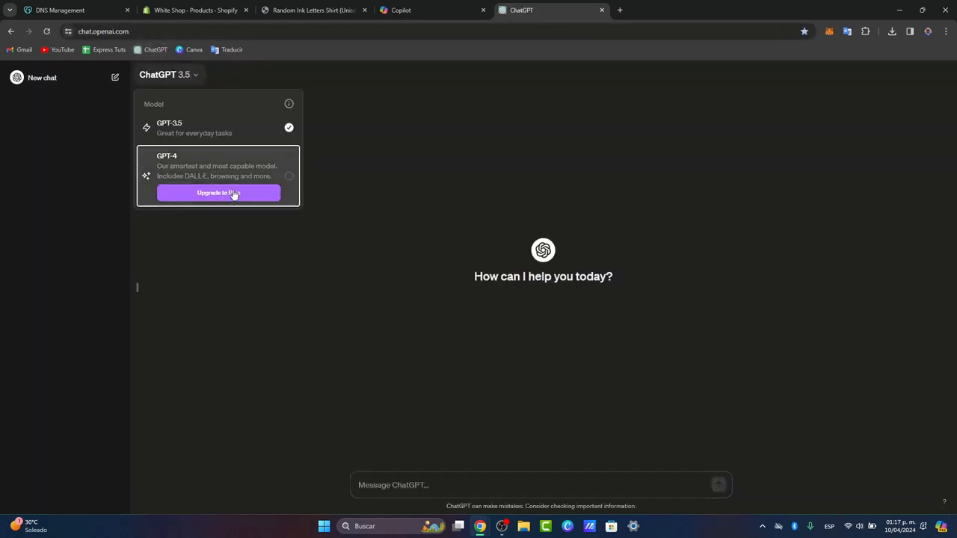
left_click(217, 193)
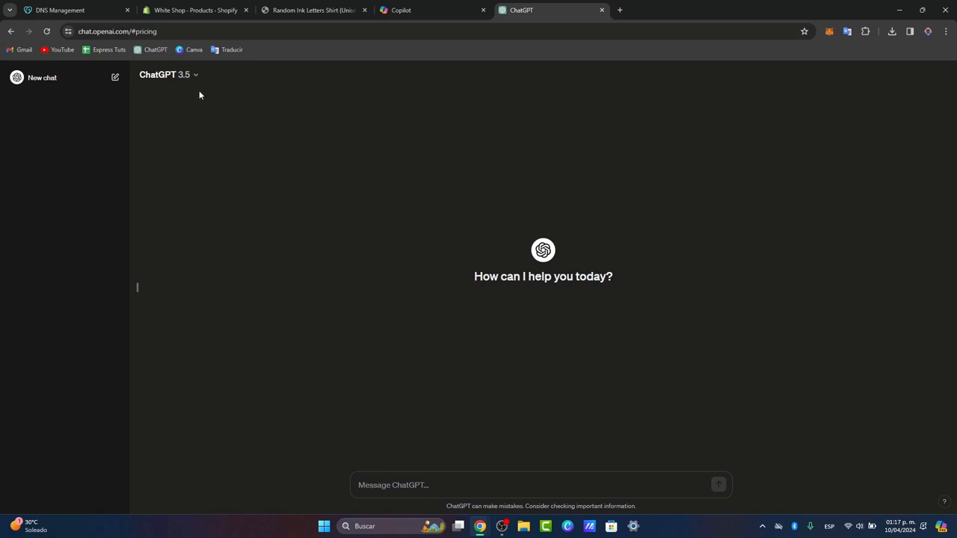
mouse_move(388, 216)
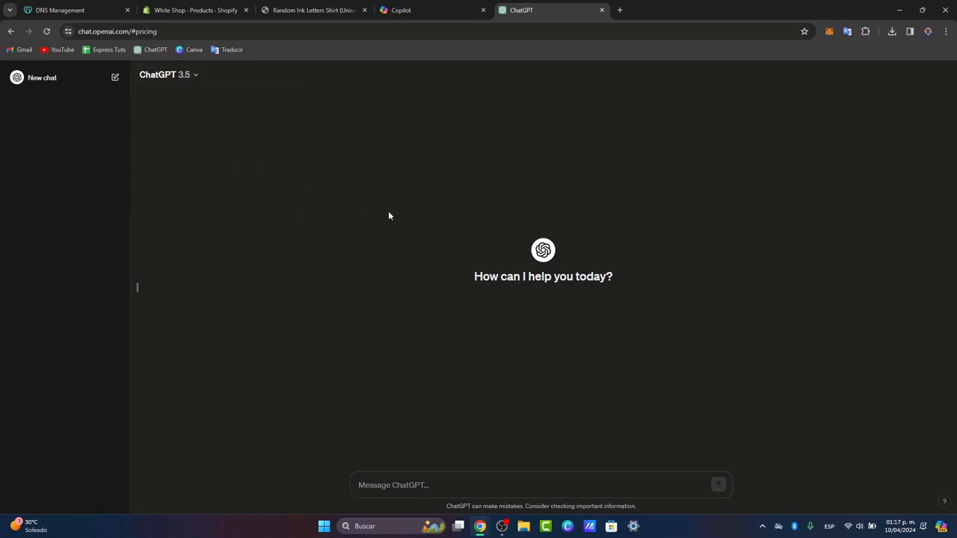
mouse_move(373, 218)
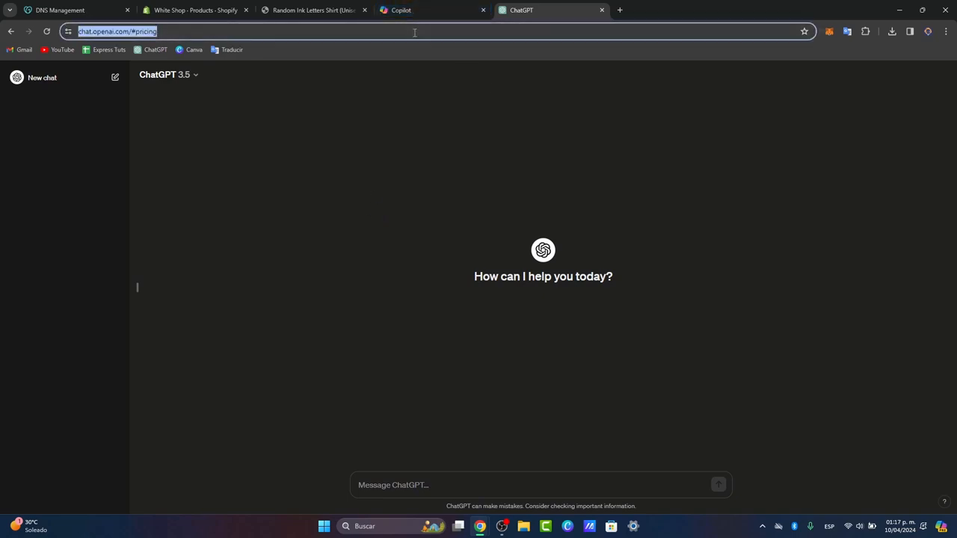
mouse_move(589, 192)
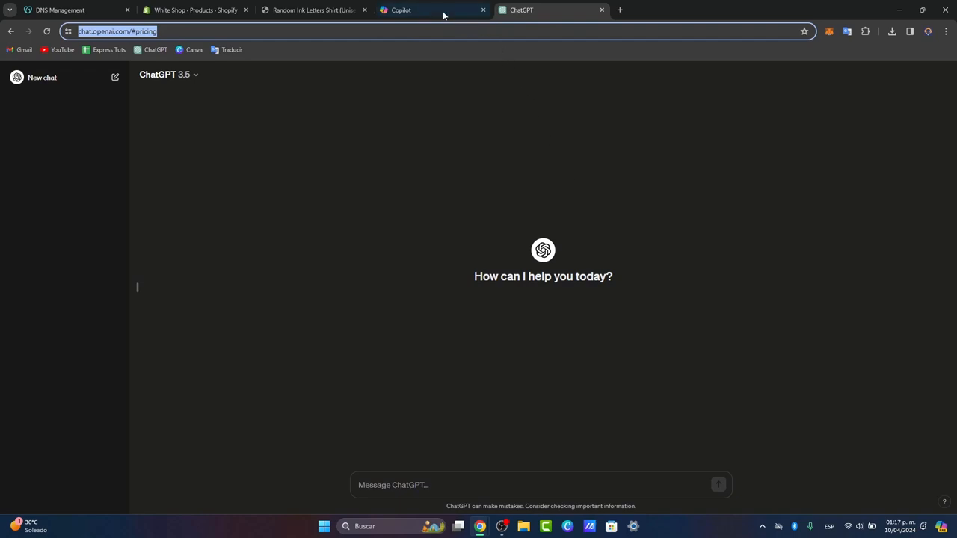
Switch to Copilot, close the ChatGPT tab, and sign in with 'Iniciar sesión'.
left_click(401, 10)
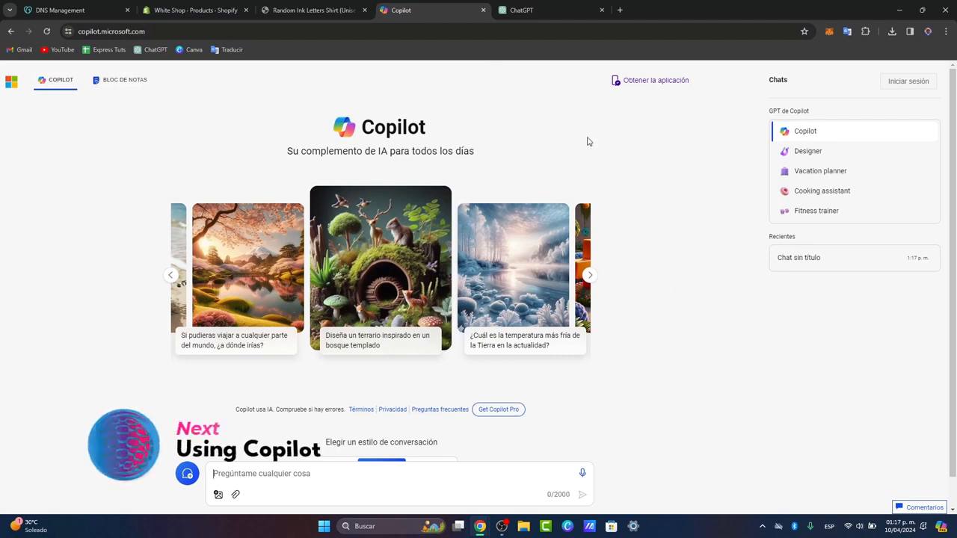
left_click(590, 275)
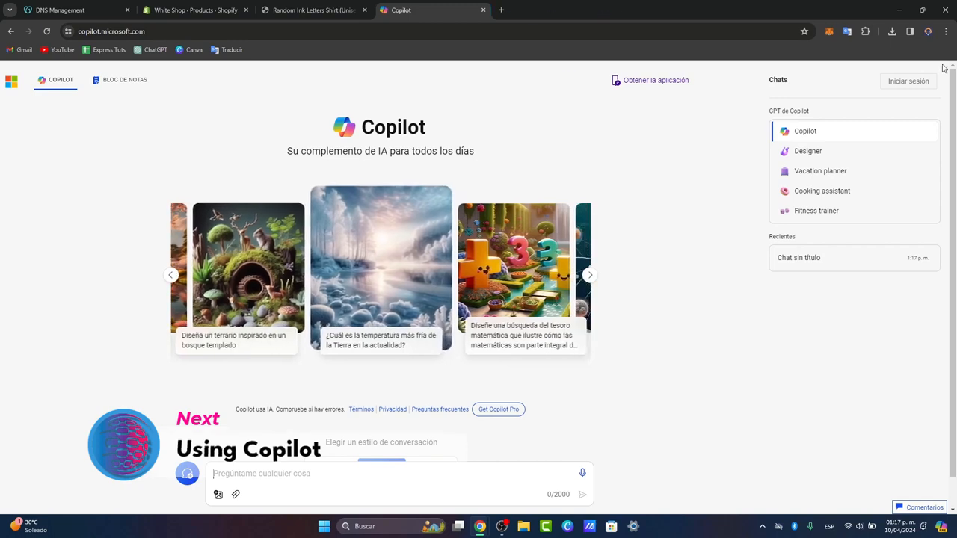
left_click(907, 81)
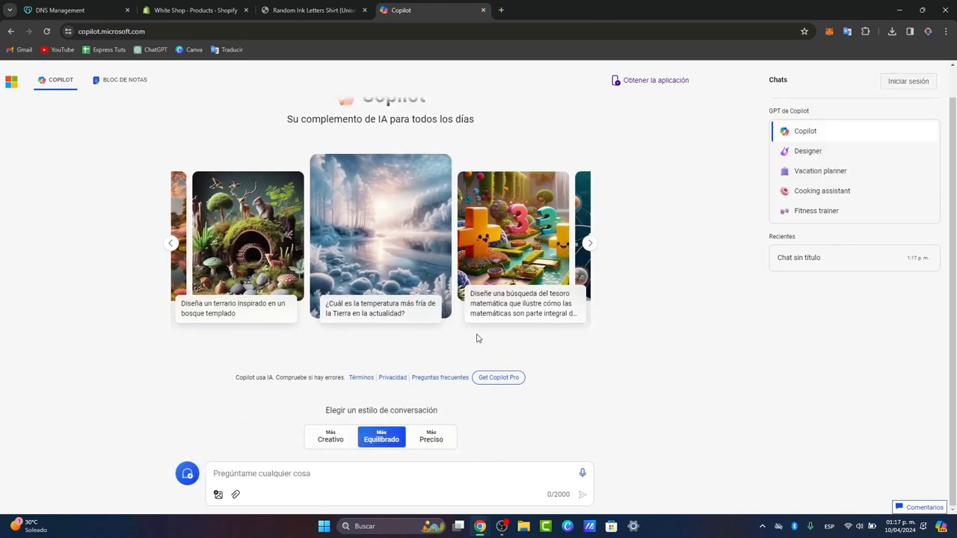
left_click(907, 81)
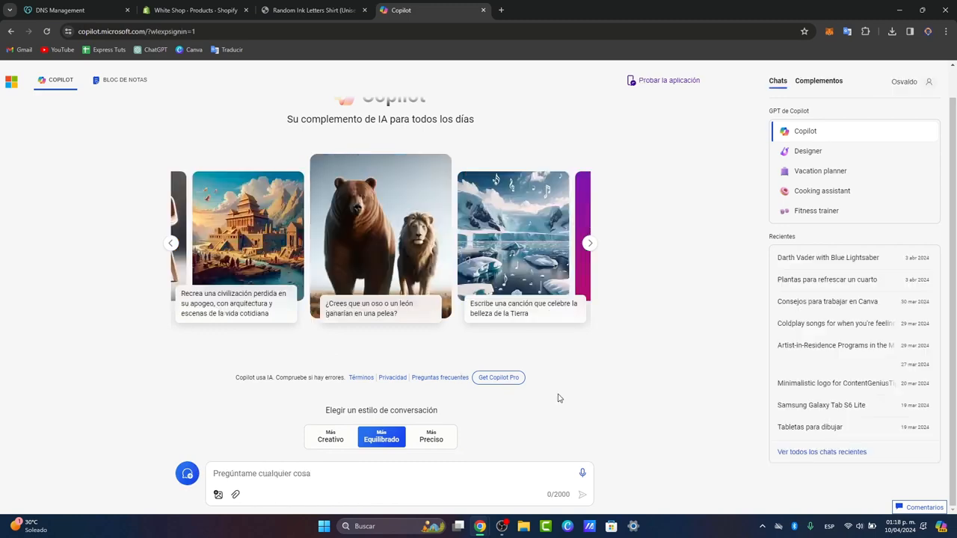
mouse_move(531, 127)
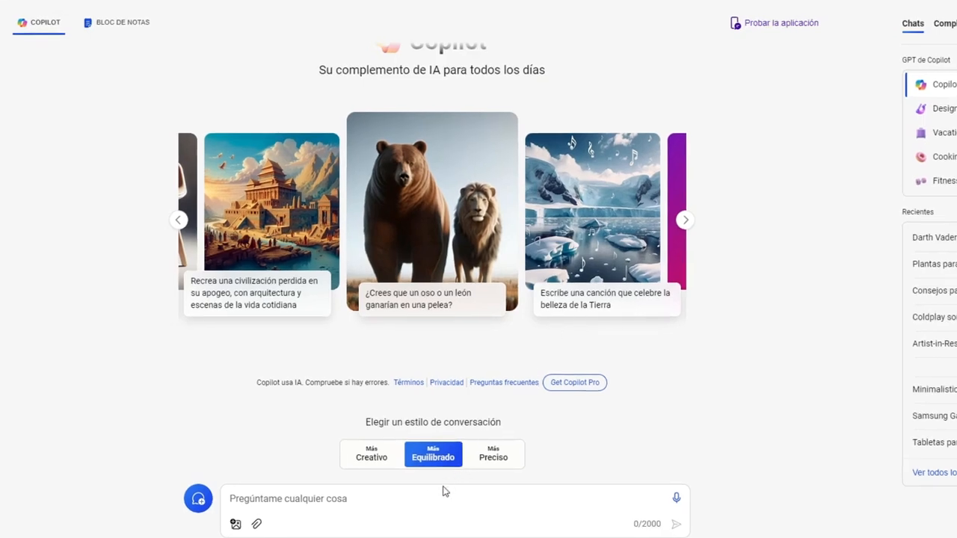
Send the prompt 'Create a bee flying through the road at sunset in the style of van gogh'.
type("Crea")
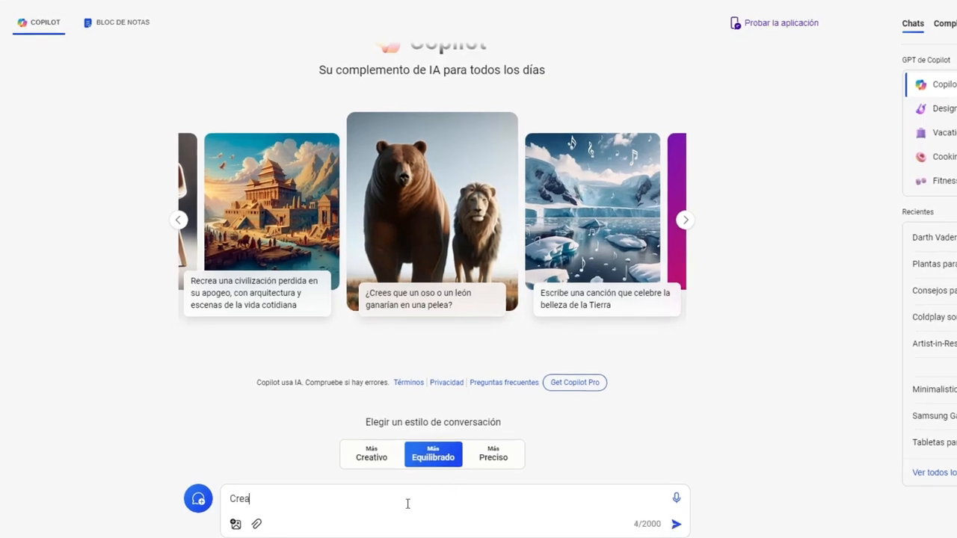
type("Create a")
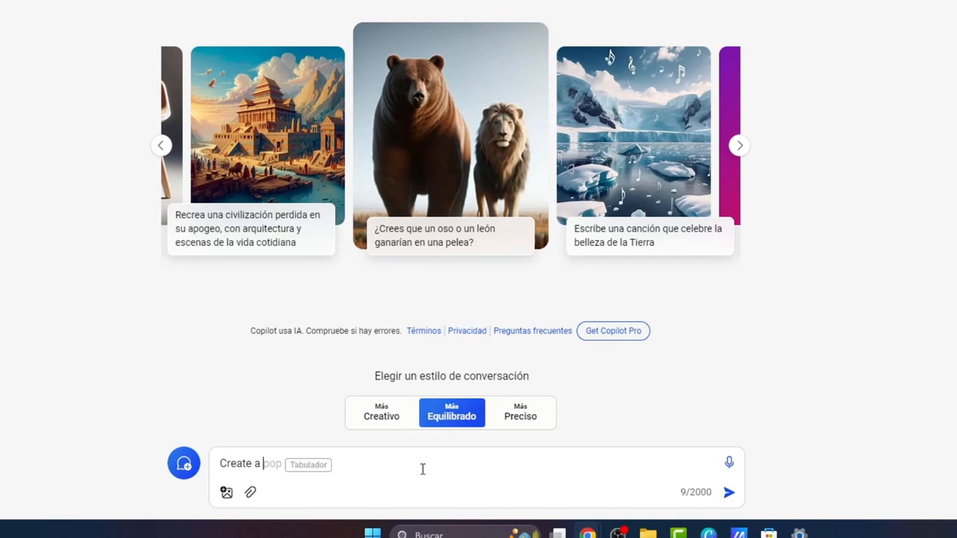
type("subj")
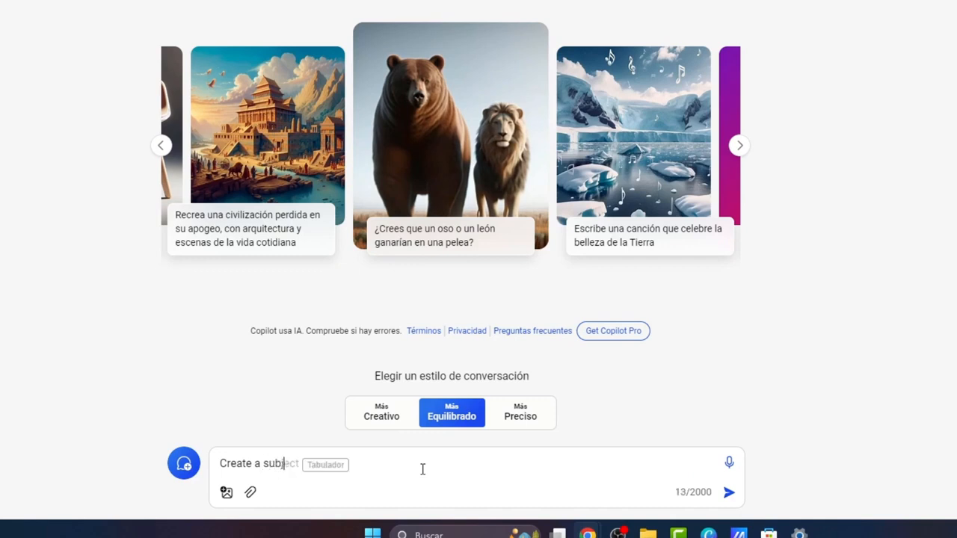
type("ect, action,")
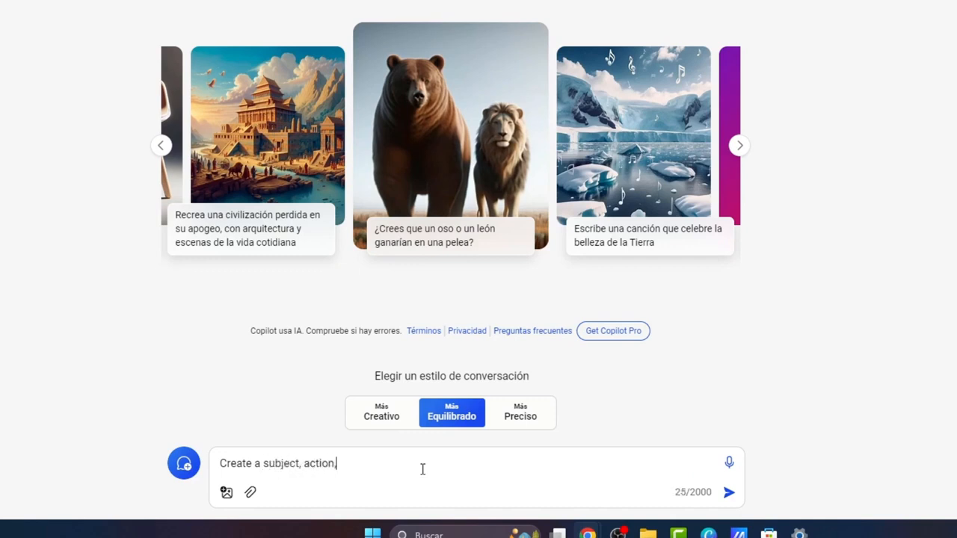
type("Create a bee flying through the road at sunset in the style of van gogh")
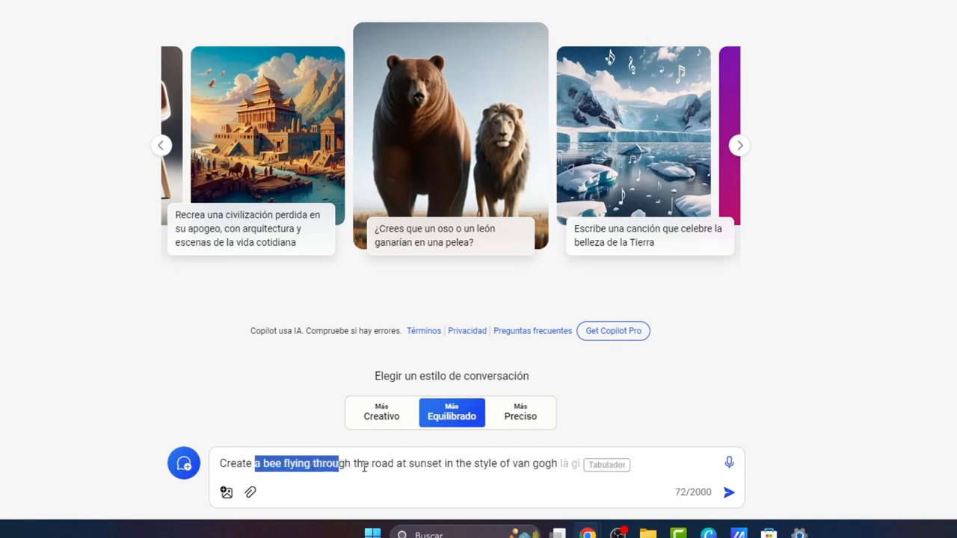
left_click_drag(337, 464, 492, 463)
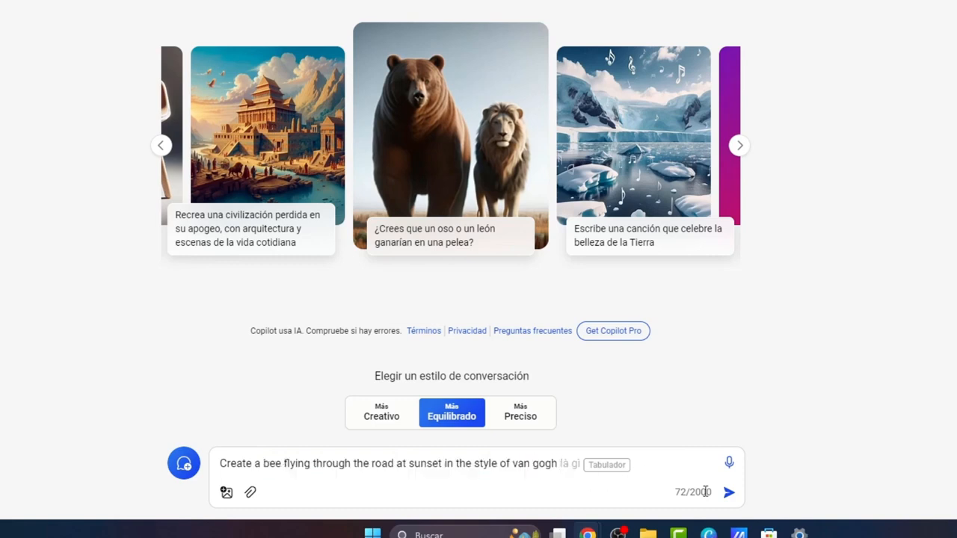
left_click(728, 491)
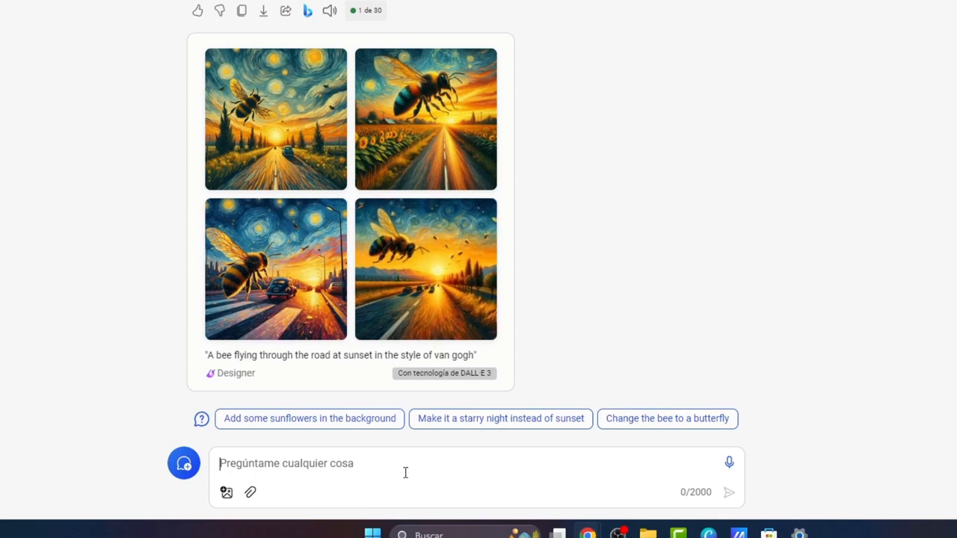
Send 'now make that the bee holds a red balloon' and open one result full-size.
type("now make that the bee")
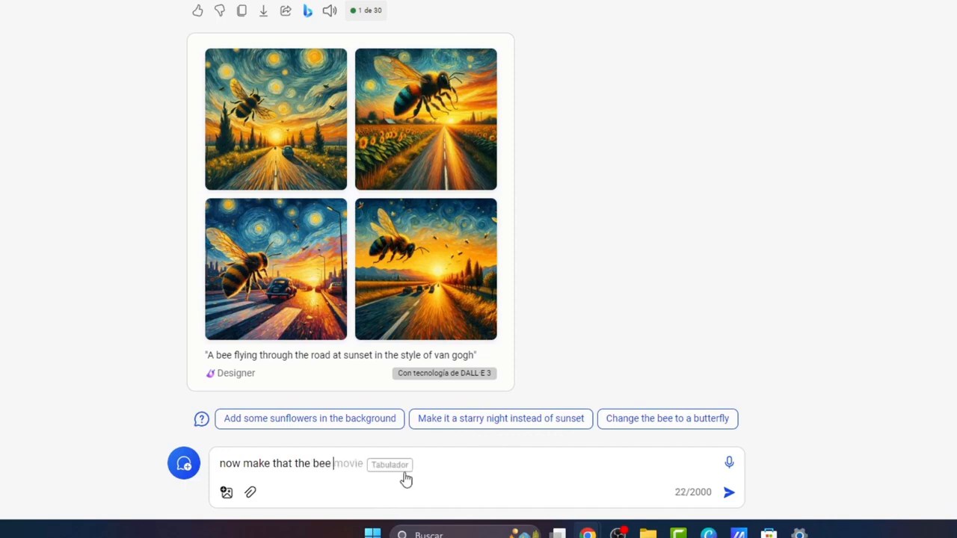
left_click(729, 492)
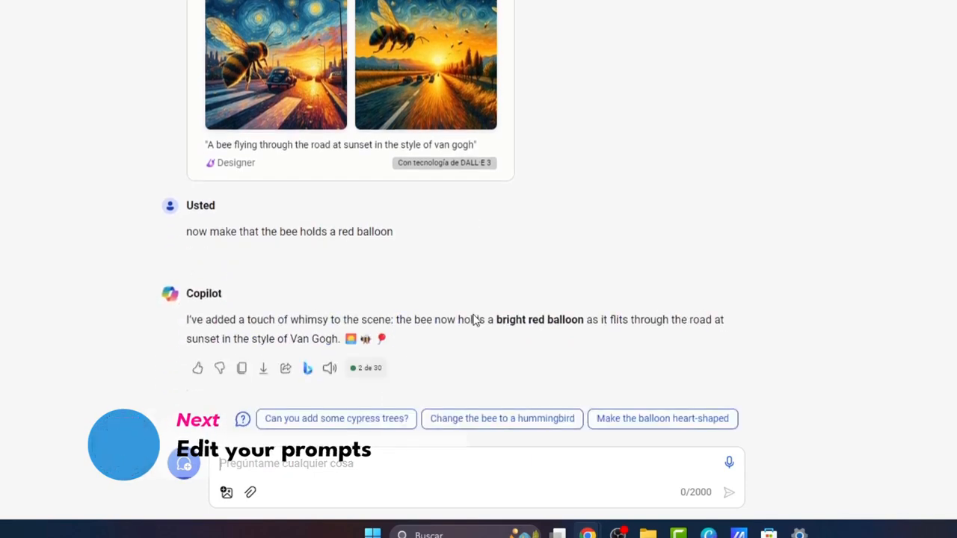
scroll("down", 3)
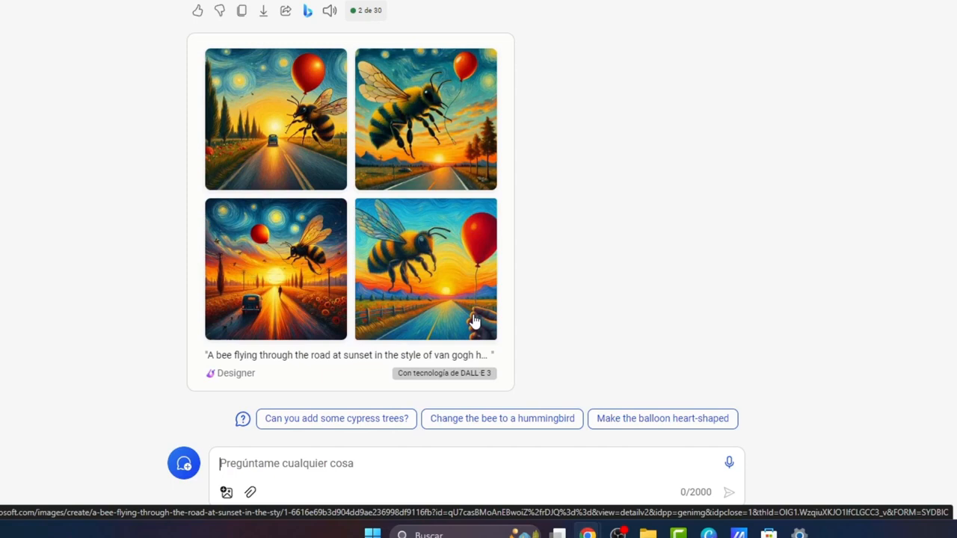
mouse_move(450, 289)
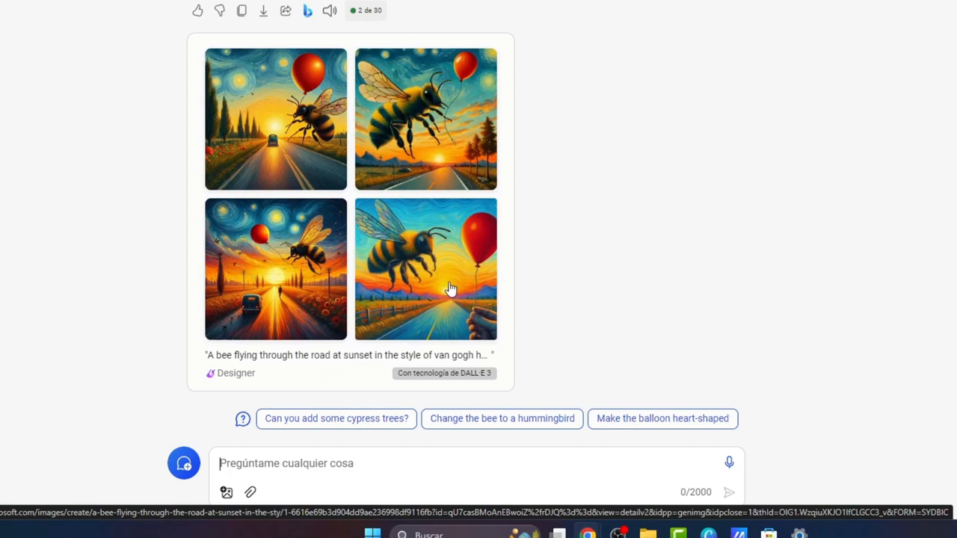
left_click(275, 269)
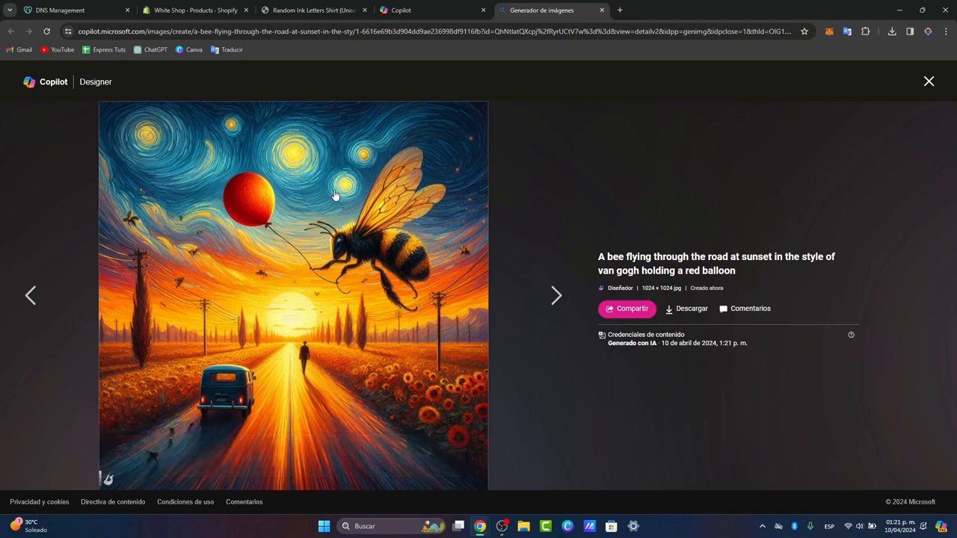
mouse_move(320, 351)
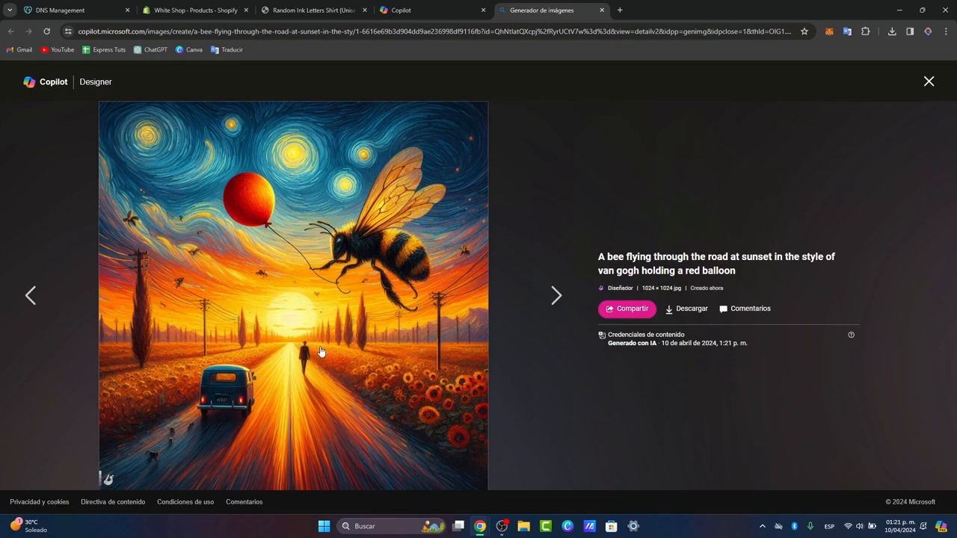
mouse_move(227, 347)
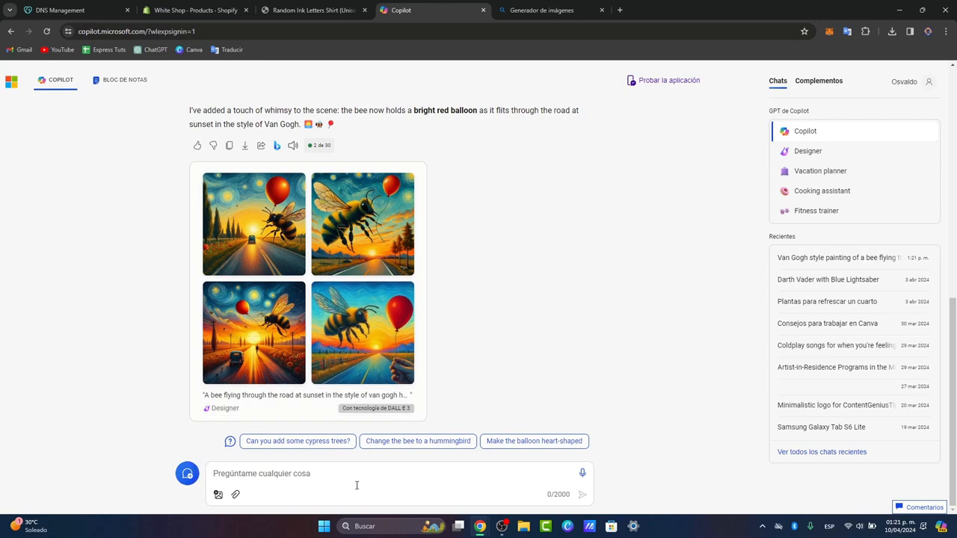
Type a prompt asking to delete anyone on the roads, keeping only the bee with a balloon.
type("delete a")
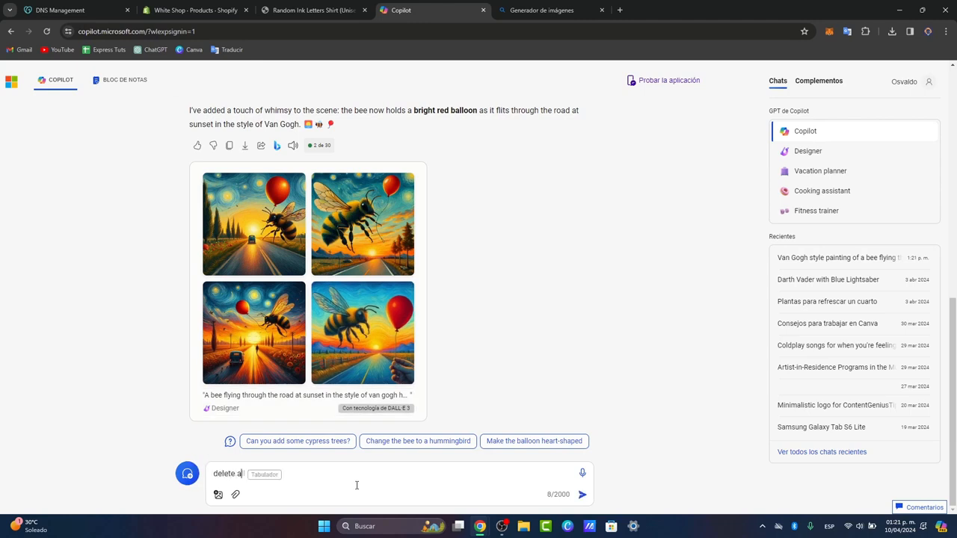
type("nyone who is on the")
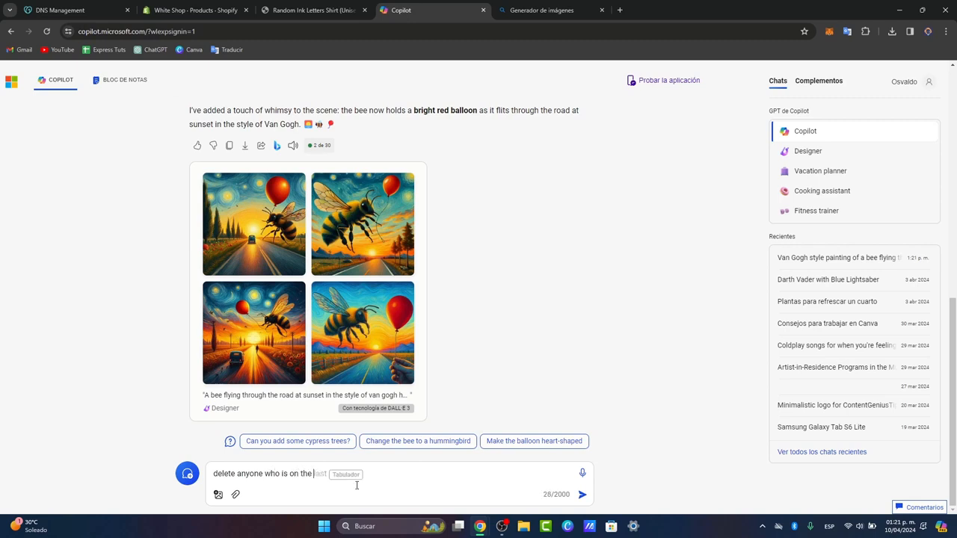
type("roads, i just want to see the bee with a")
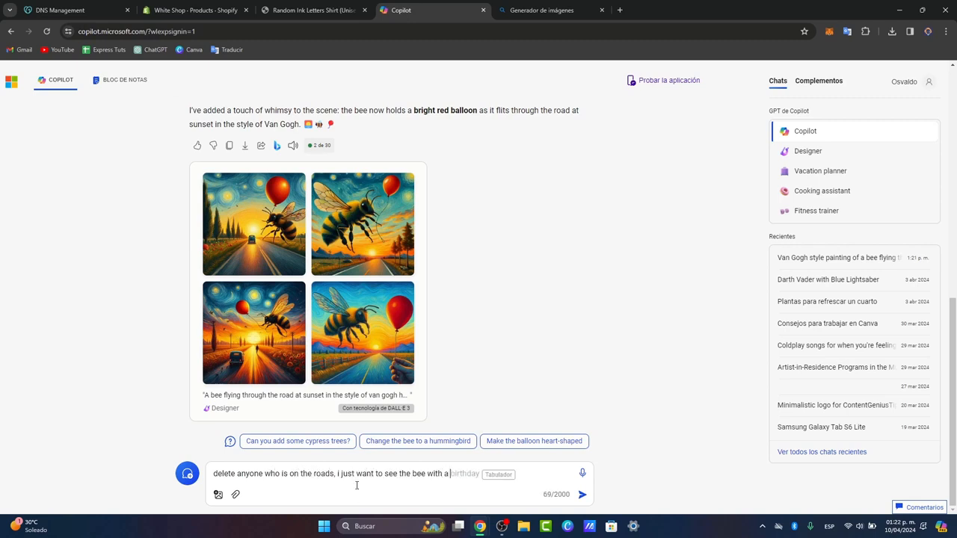
type("bo")
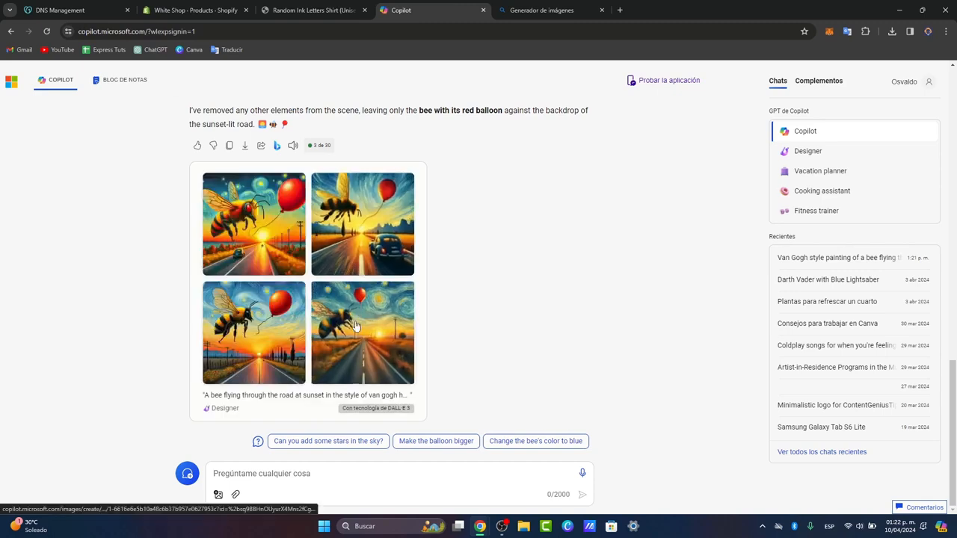
Open the new balloon image and the no-people image in viewer tabs, then return to Copilot.
left_click(362, 332)
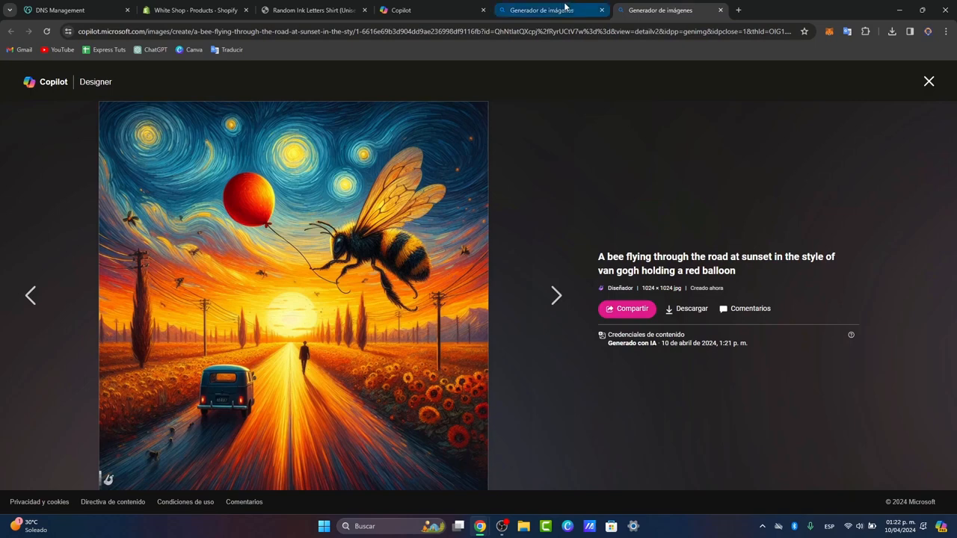
left_click(556, 296)
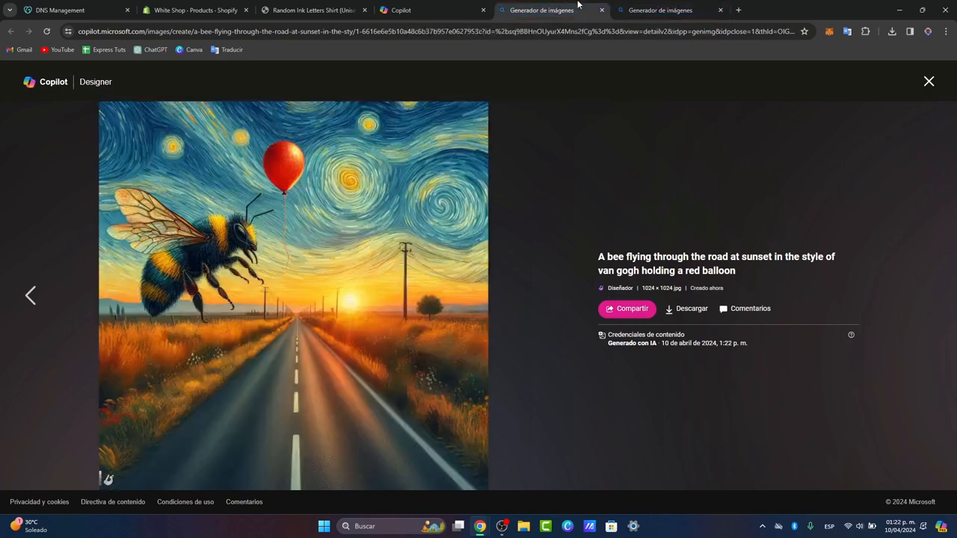
mouse_move(316, 181)
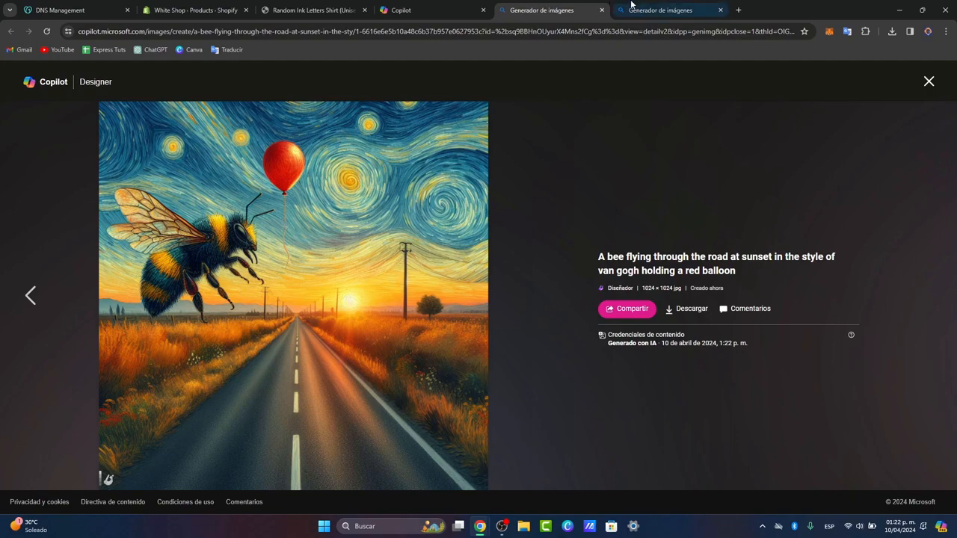
left_click(400, 10)
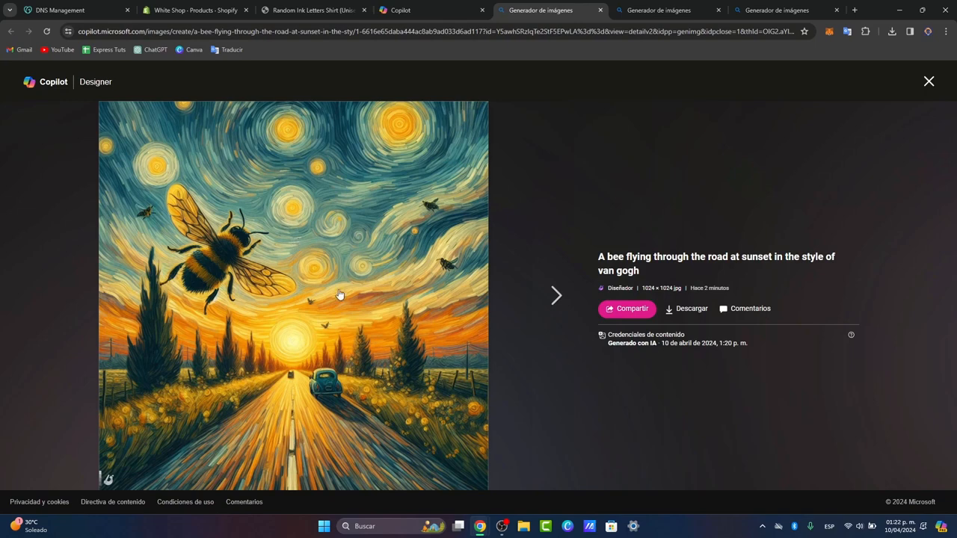
mouse_move(657, 10)
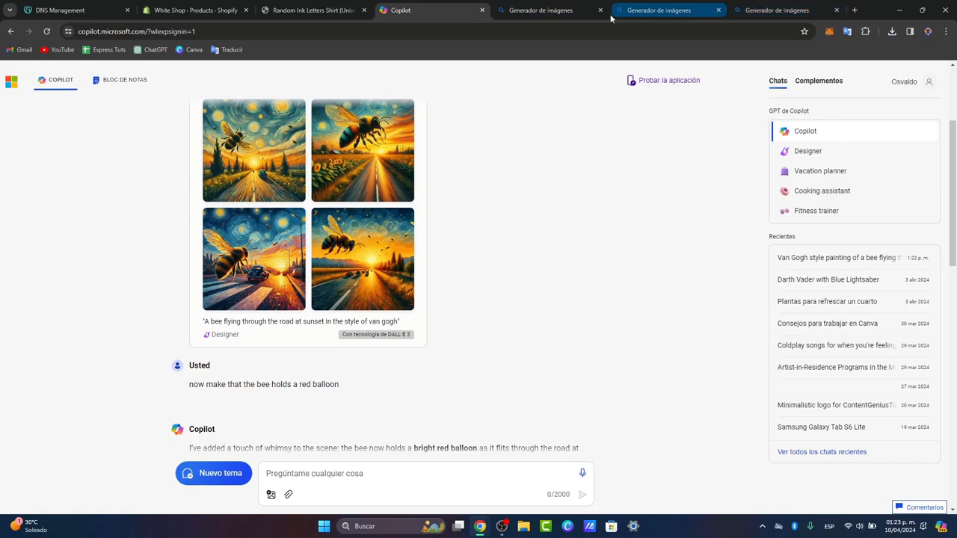
Close the image viewer tabs and open the Semrush '195 ChatGPT Prompts' article.
left_click(718, 10)
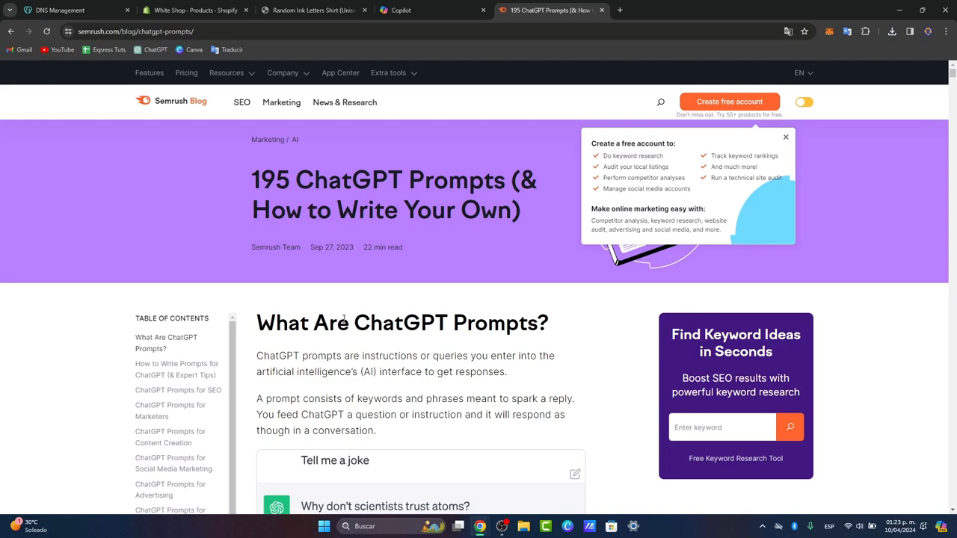
Read down the Semrush prompts article, then go back to the Copilot chat tab.
scroll("down", 3)
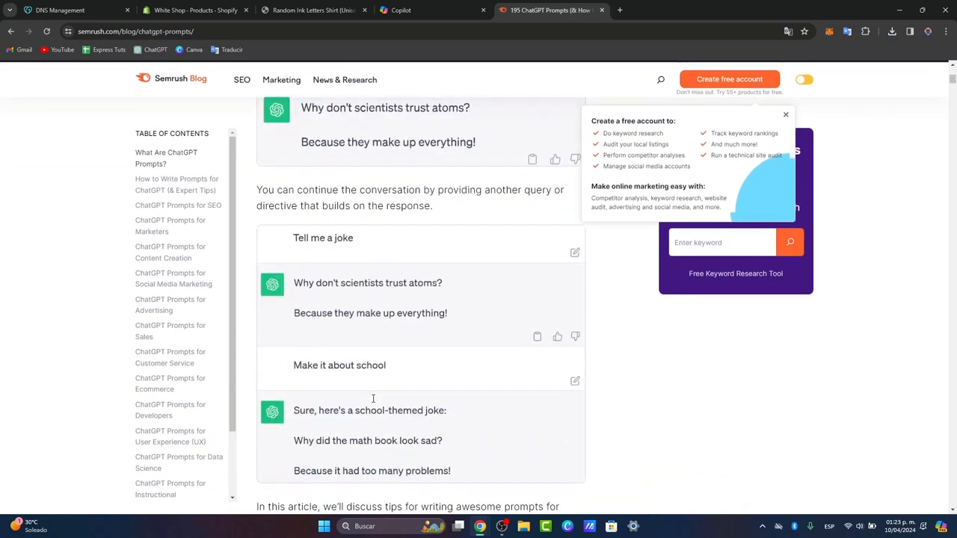
scroll("up", 3)
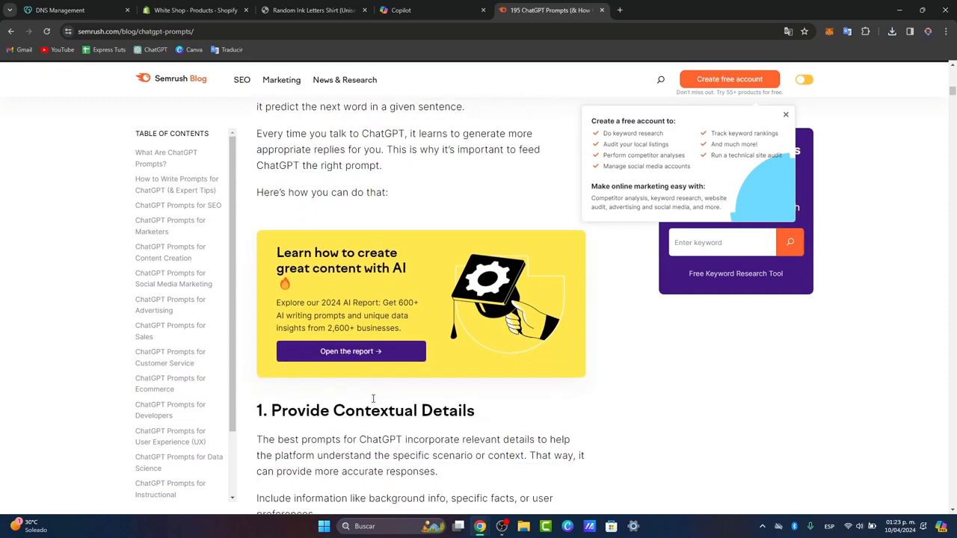
scroll("down", 3)
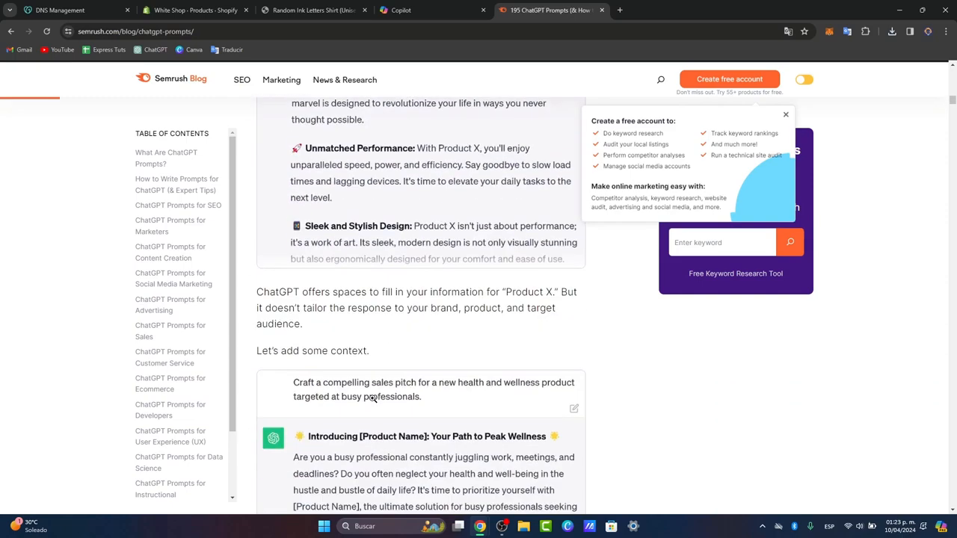
scroll("down", 3)
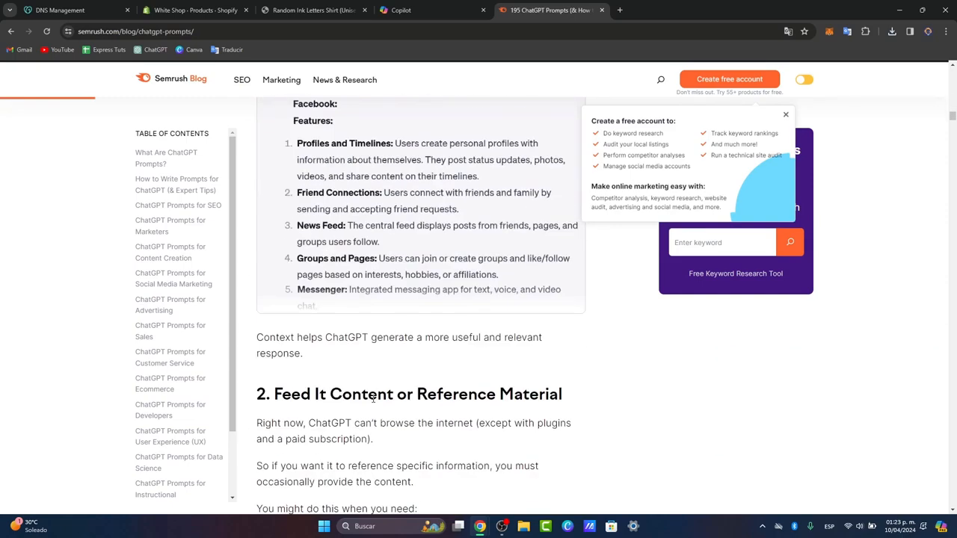
scroll("down", 3)
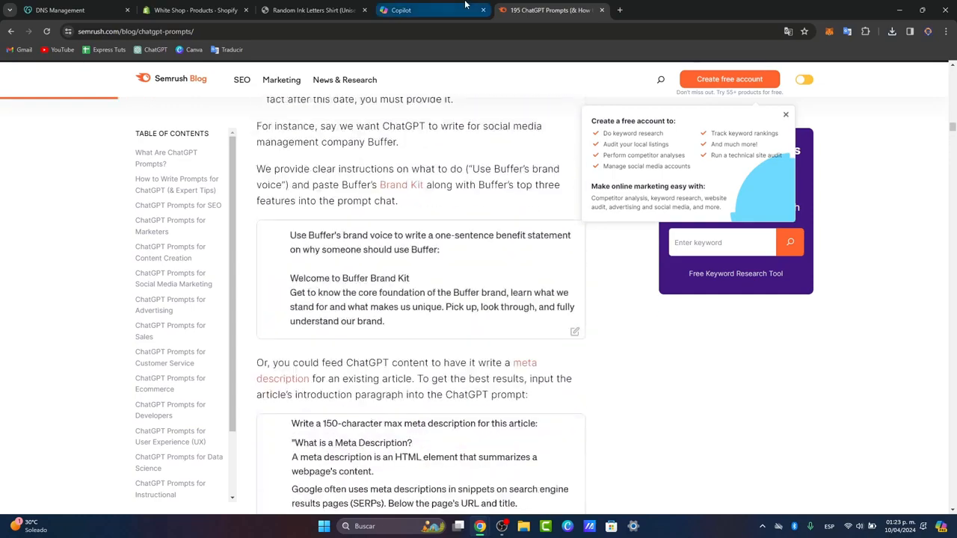
left_click(401, 9)
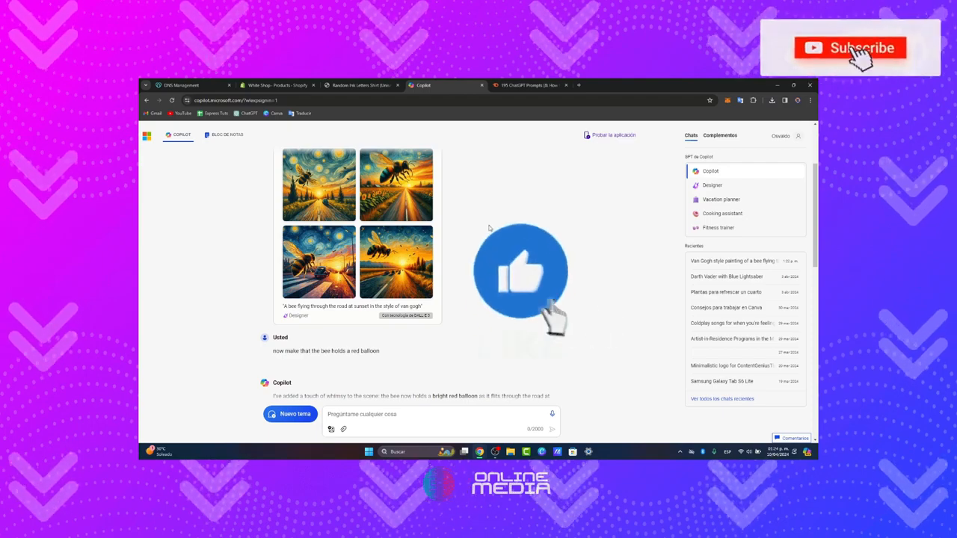
left_click(849, 47)
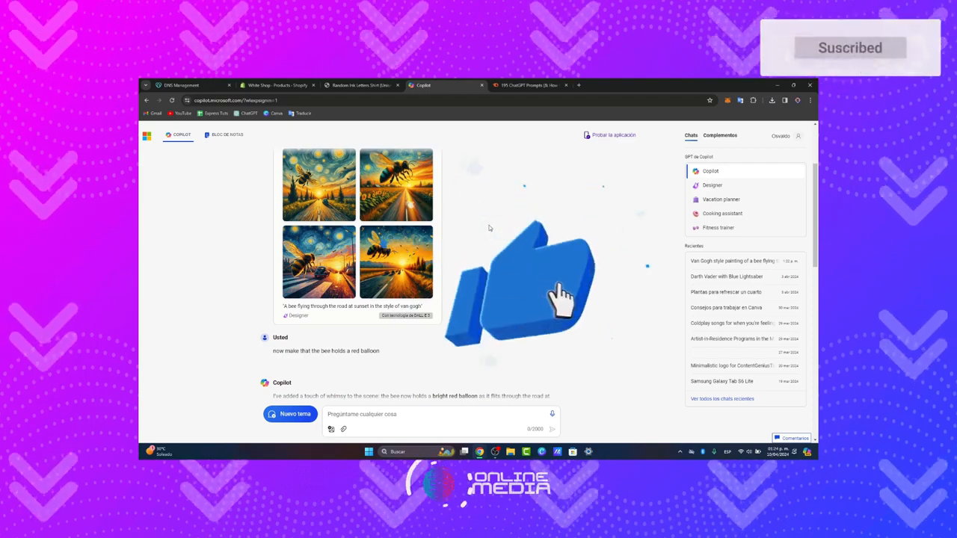